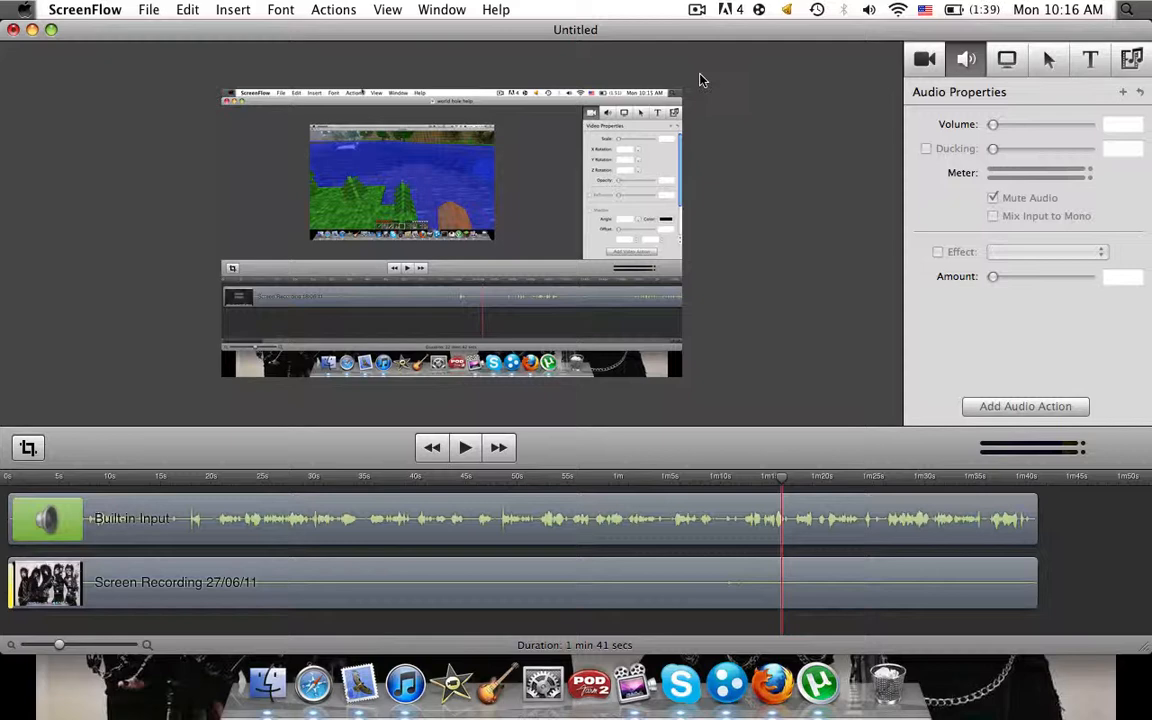
{"action": "mouse_move", "coordinate": [368, 144]}
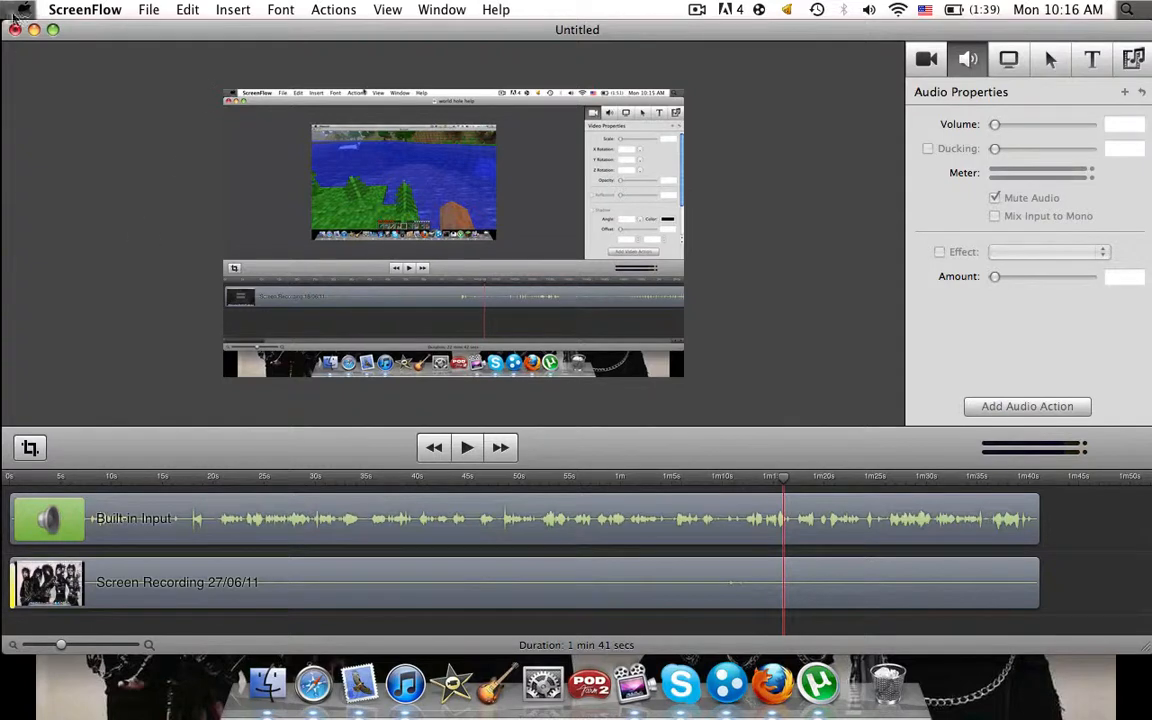
- Set the export to 100% scale with the Web – High preset and begin naming the file
{"action": "left_click", "coordinate": [148, 8]}
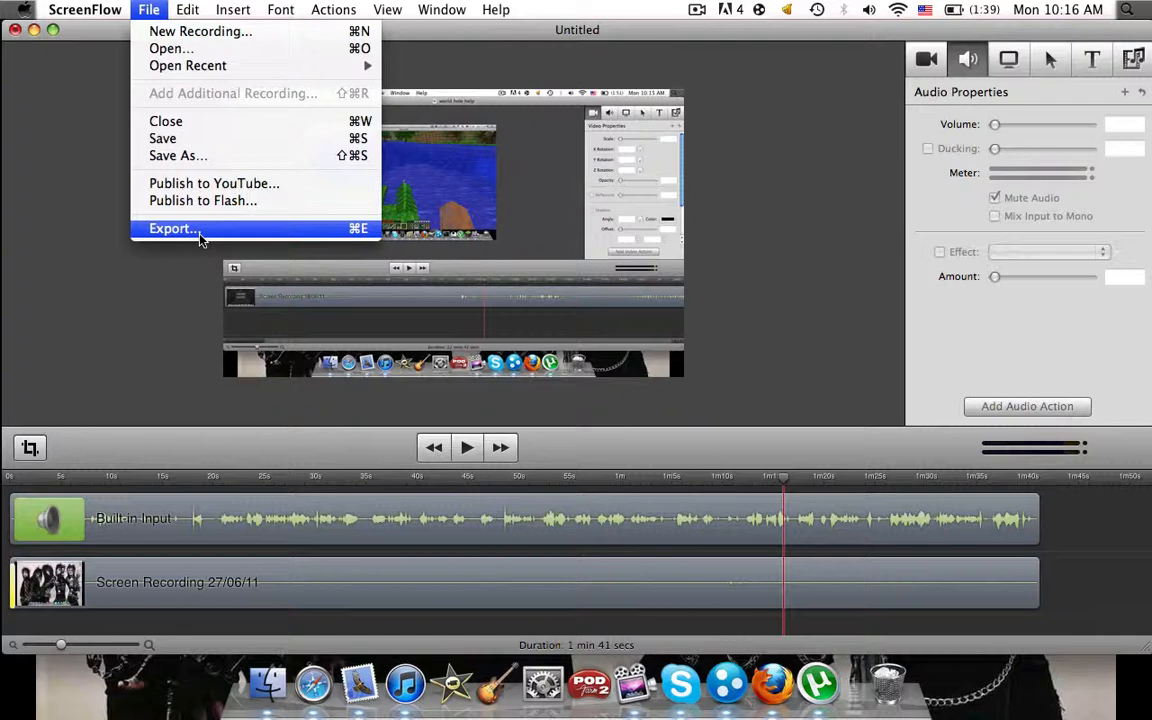
{"action": "left_click", "coordinate": [172, 228]}
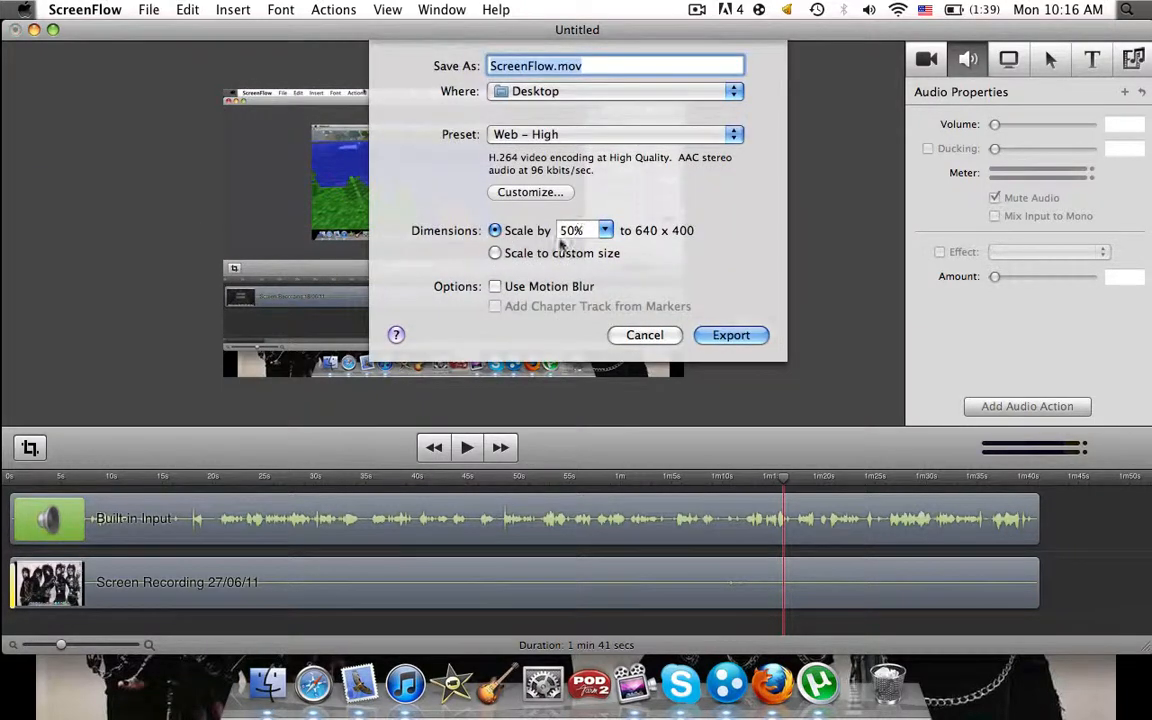
{"action": "left_click", "coordinate": [604, 230]}
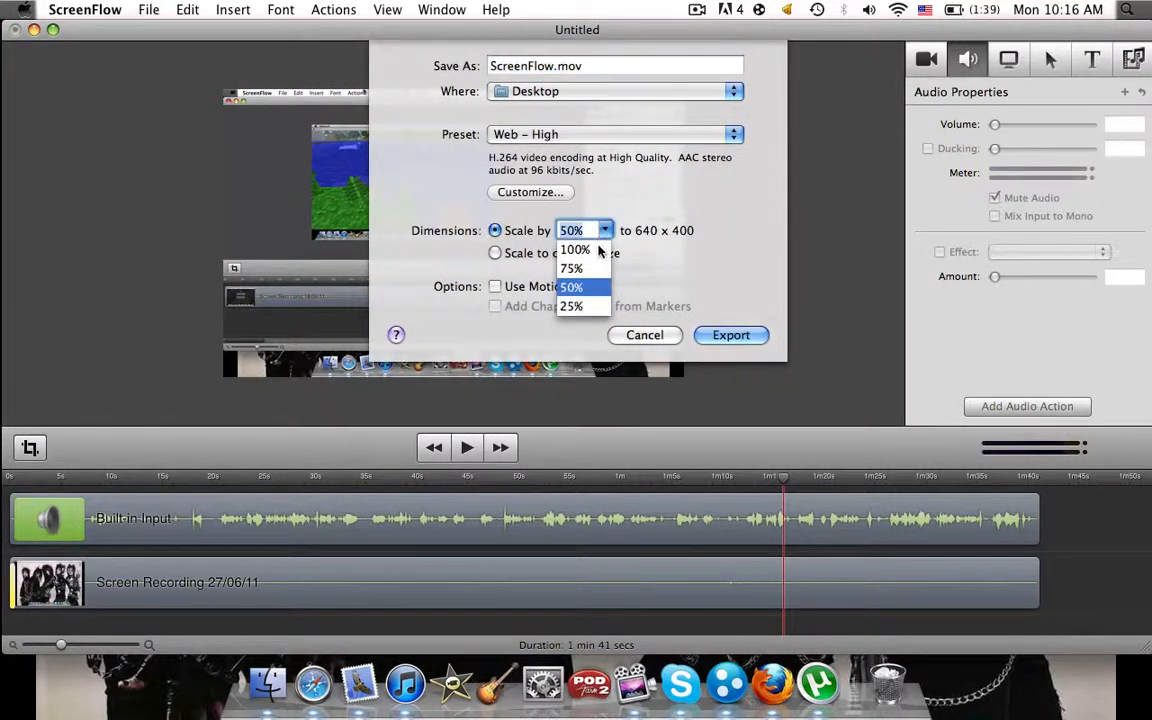
{"action": "left_click", "coordinate": [614, 134]}
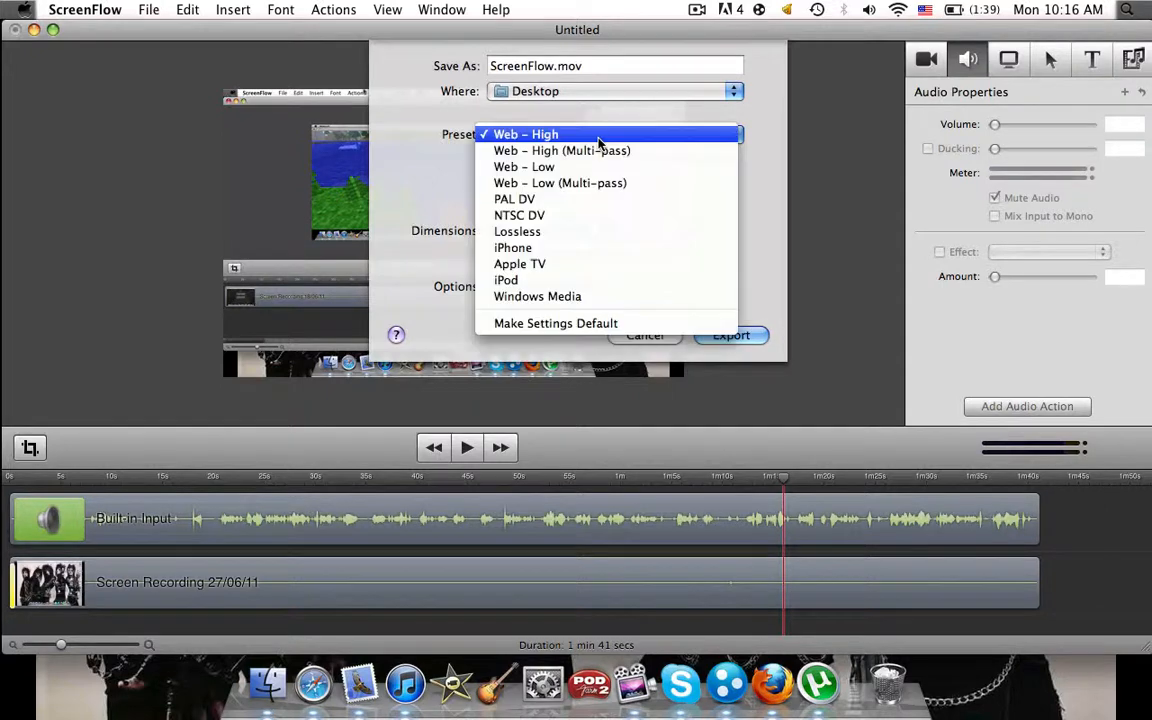
{"action": "left_click", "coordinate": [526, 134]}
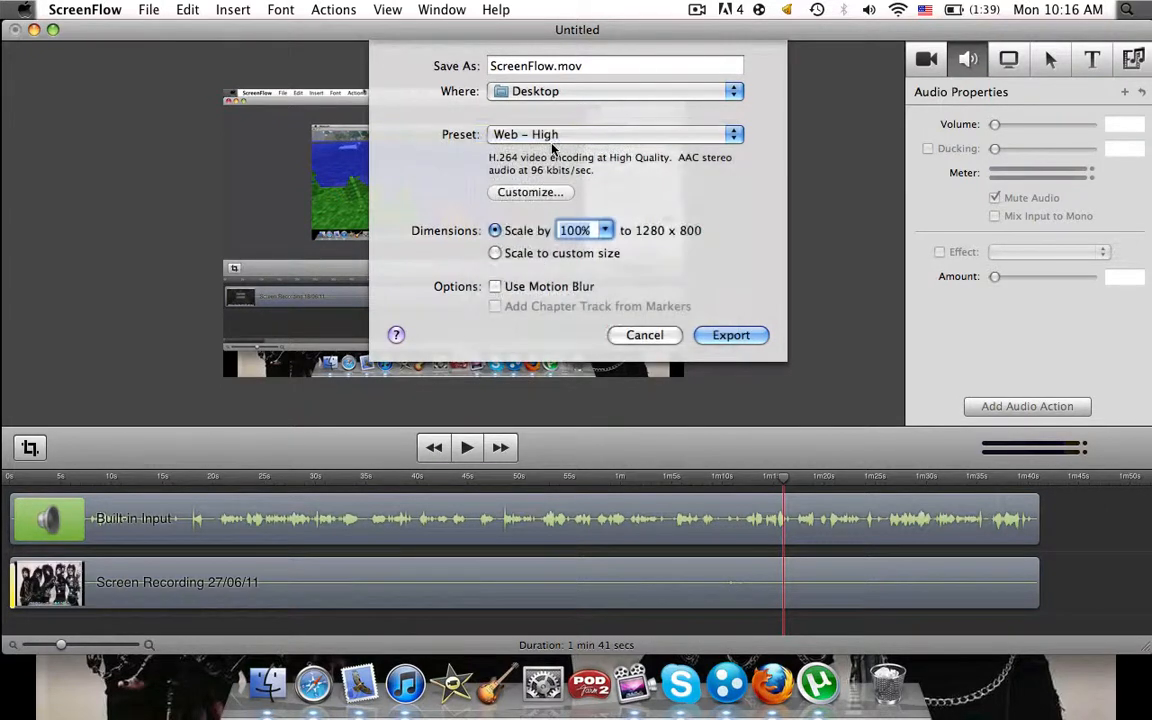
{"action": "left_click", "coordinate": [600, 66]}
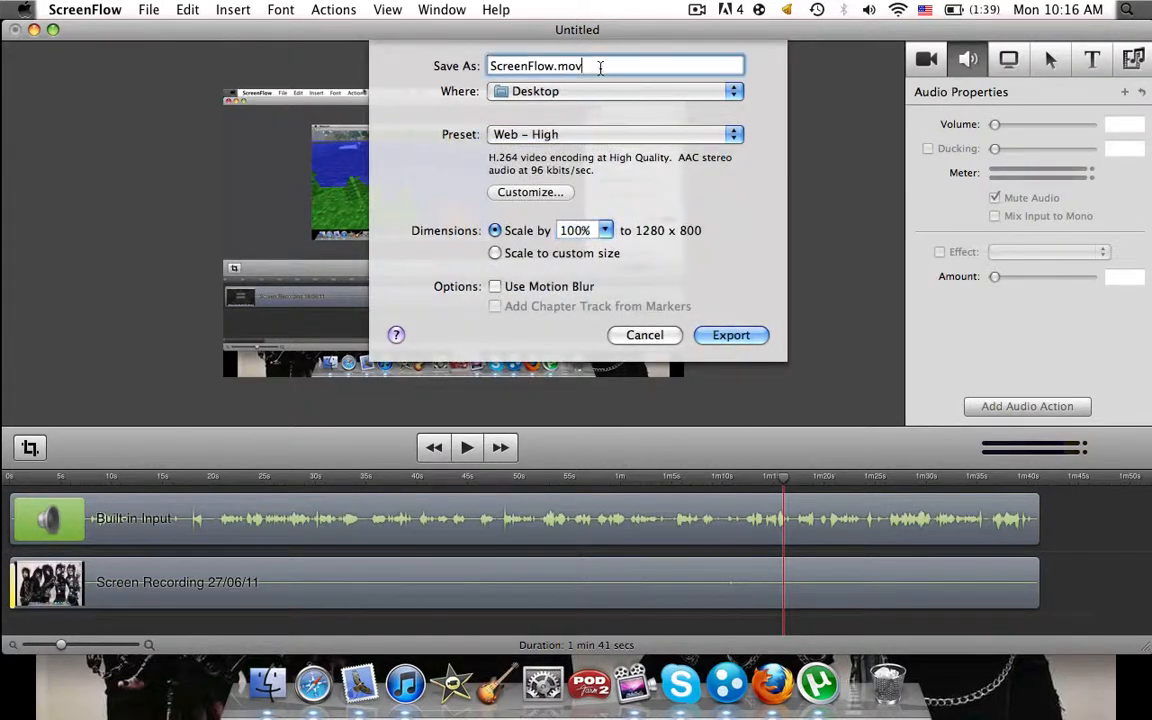
{"action": "type", "text": "how to get s"}
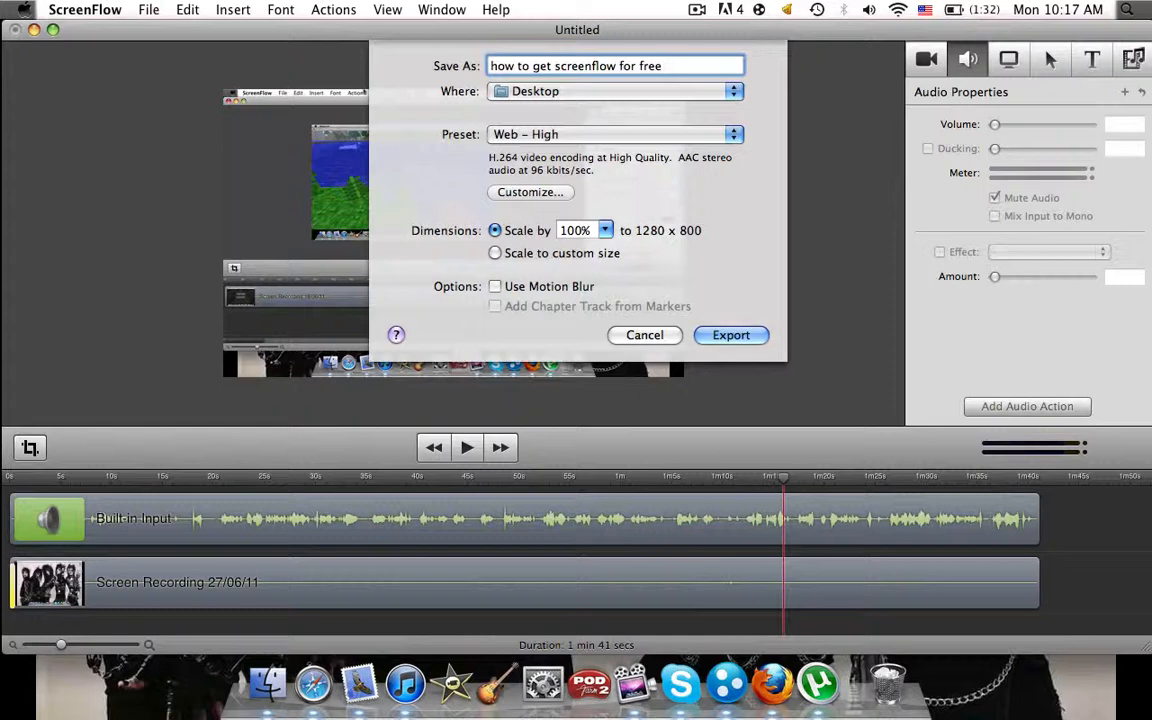
- Export the movie to the Desktop as 'how to get screenflow for free *UPDATE*'
{"action": "type", "text": "*UP"}
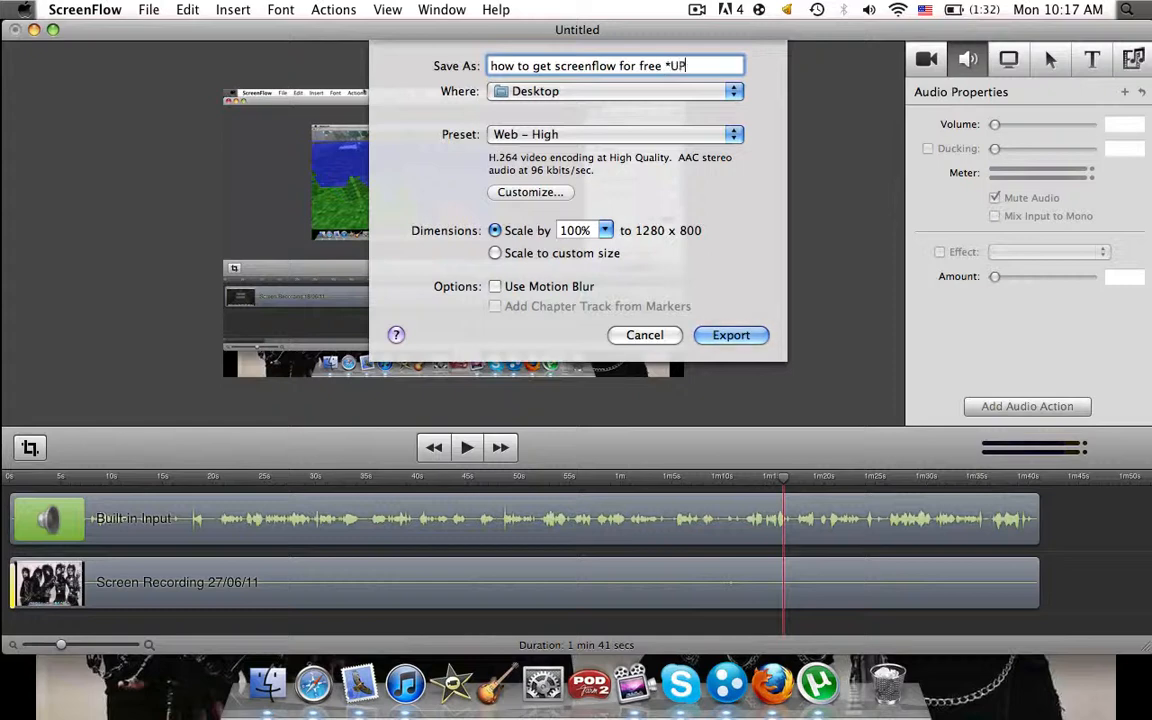
{"action": "type", "text": "DATE"}
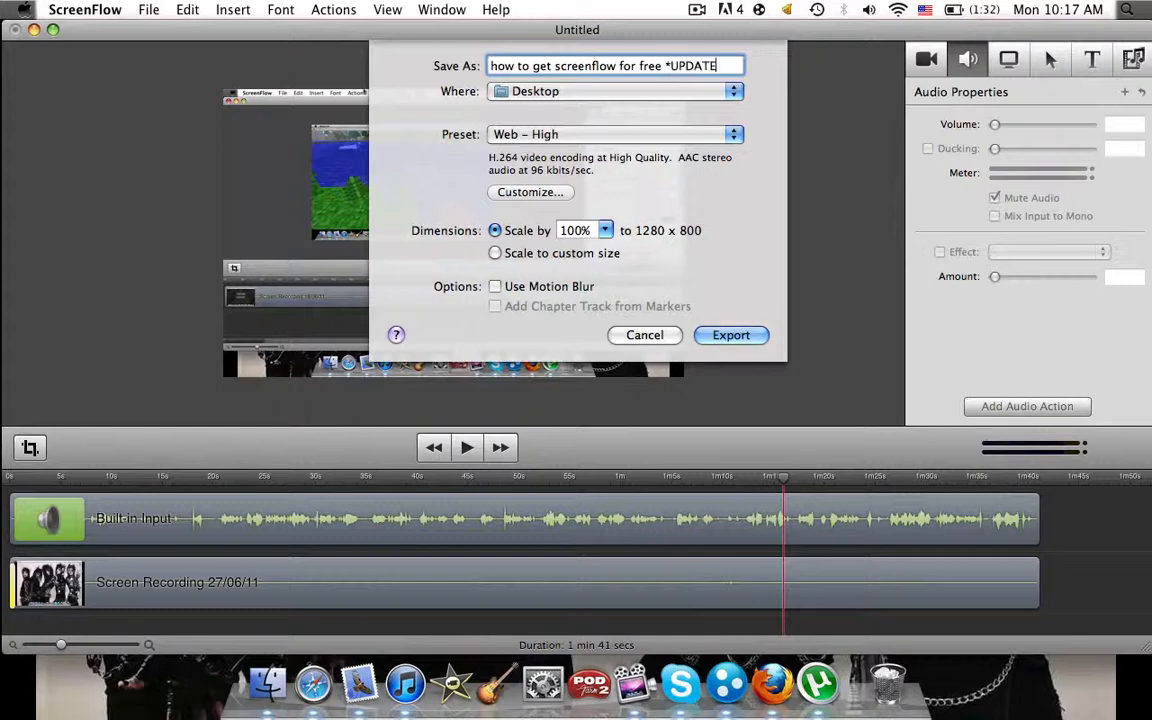
{"action": "type", "text": "*"}
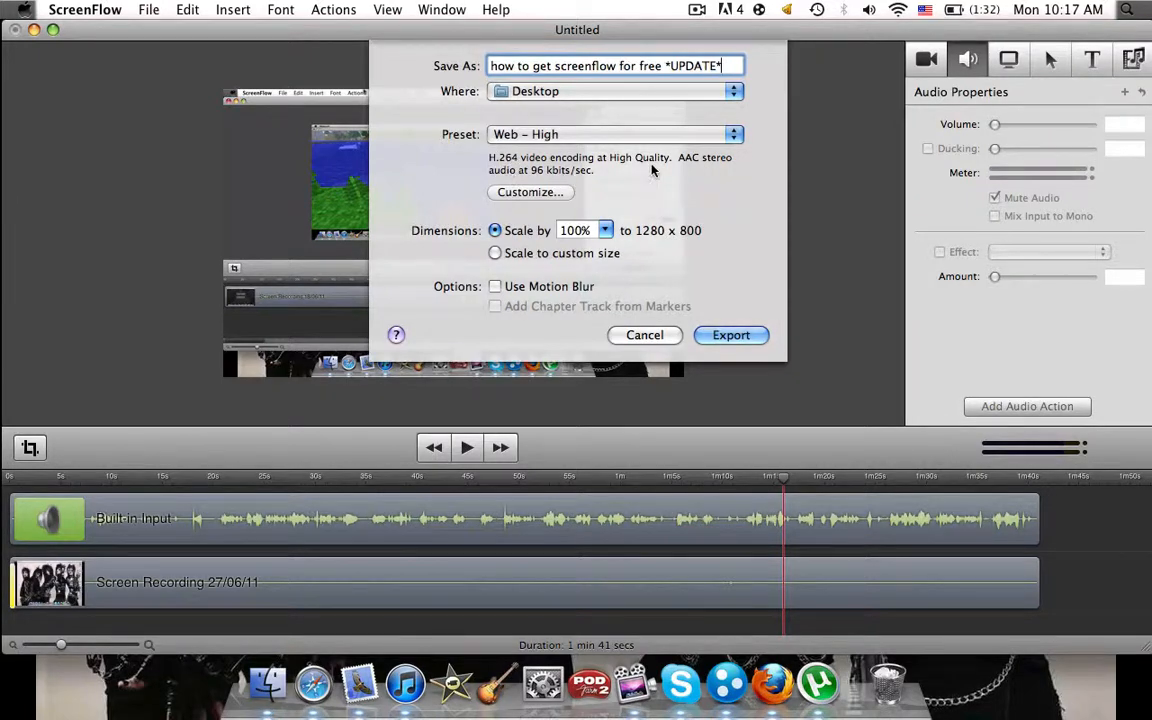
{"action": "left_click", "coordinate": [644, 334]}
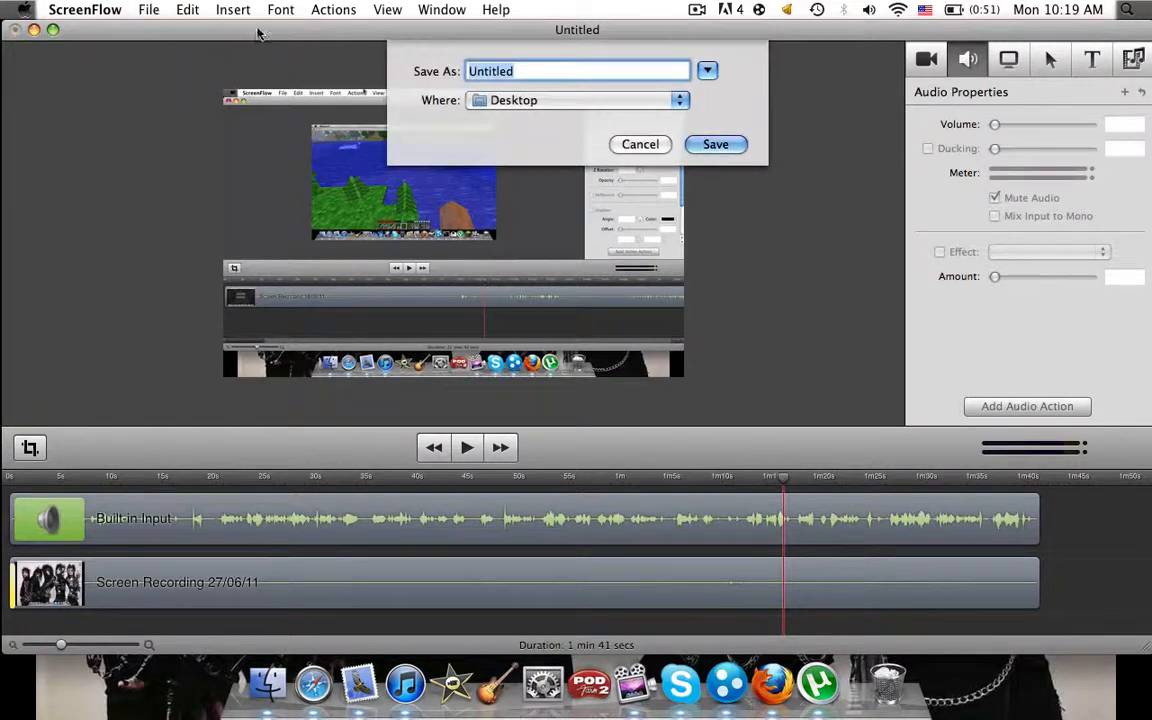
- Save the project to the Desktop under the new name 'how toget sss'
{"action": "type", "text": "how toget sss"}
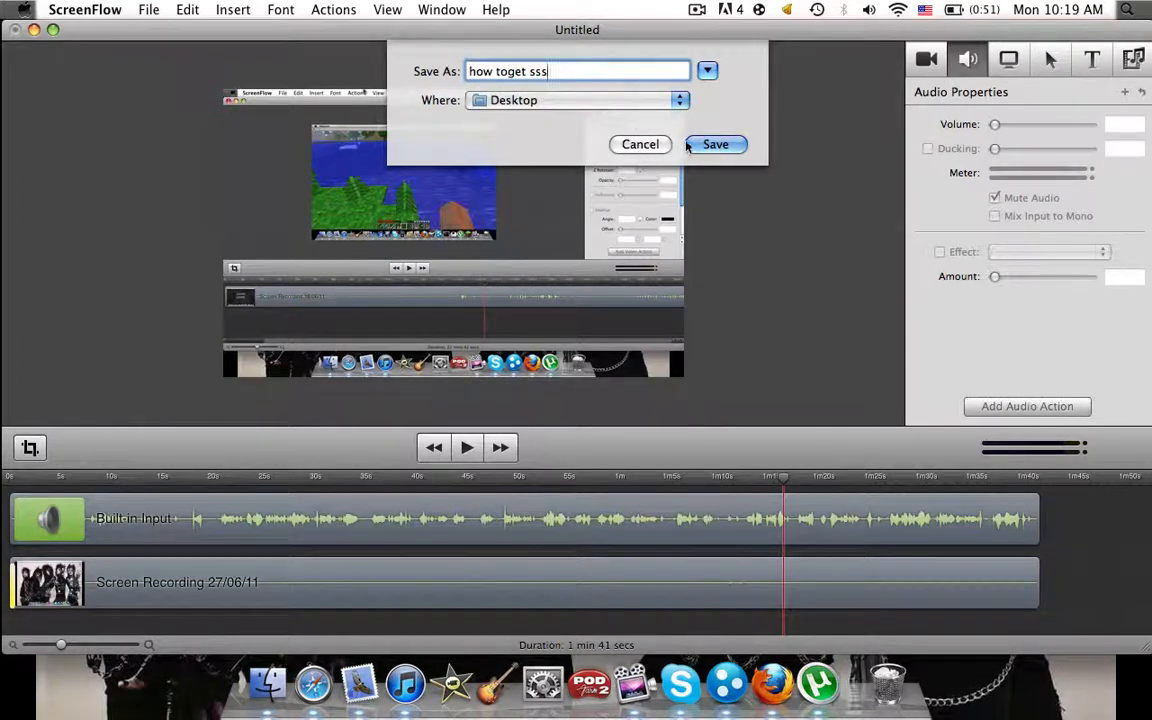
{"action": "left_click", "coordinate": [716, 144]}
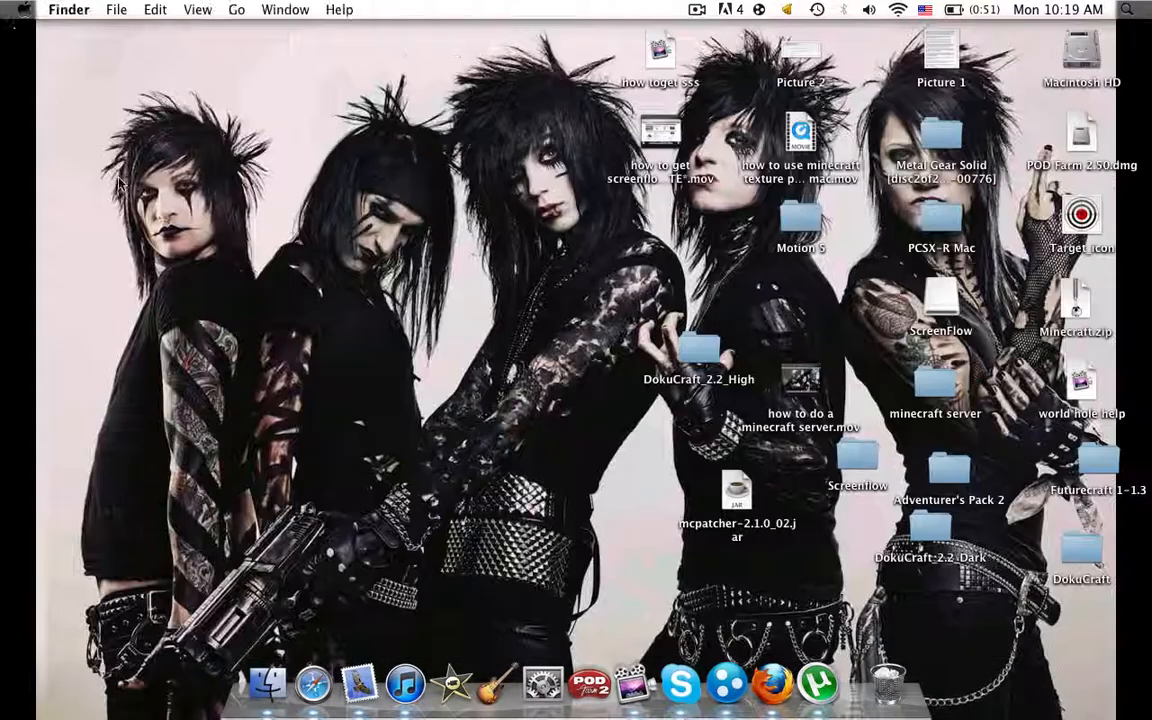
- Play the exported *UPDATE* movie from the desktop in QuickTime Player, then close it
{"action": "left_click", "coordinate": [660, 140]}
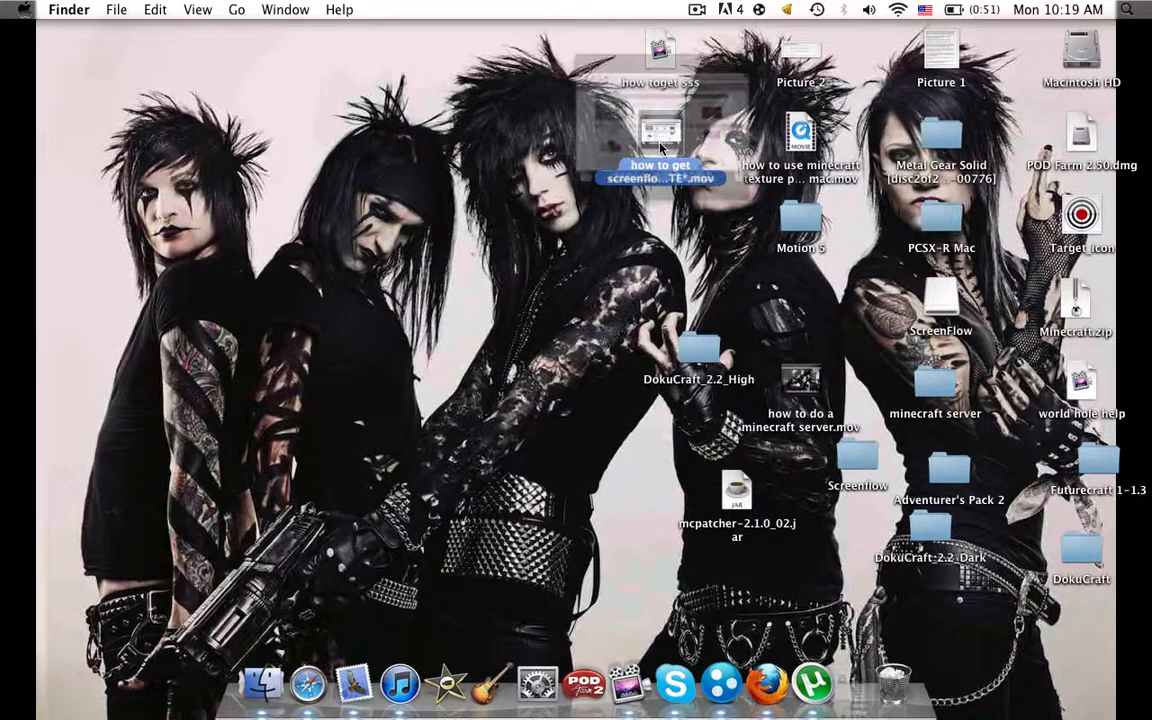
{"action": "left_click", "coordinate": [270, 8]}
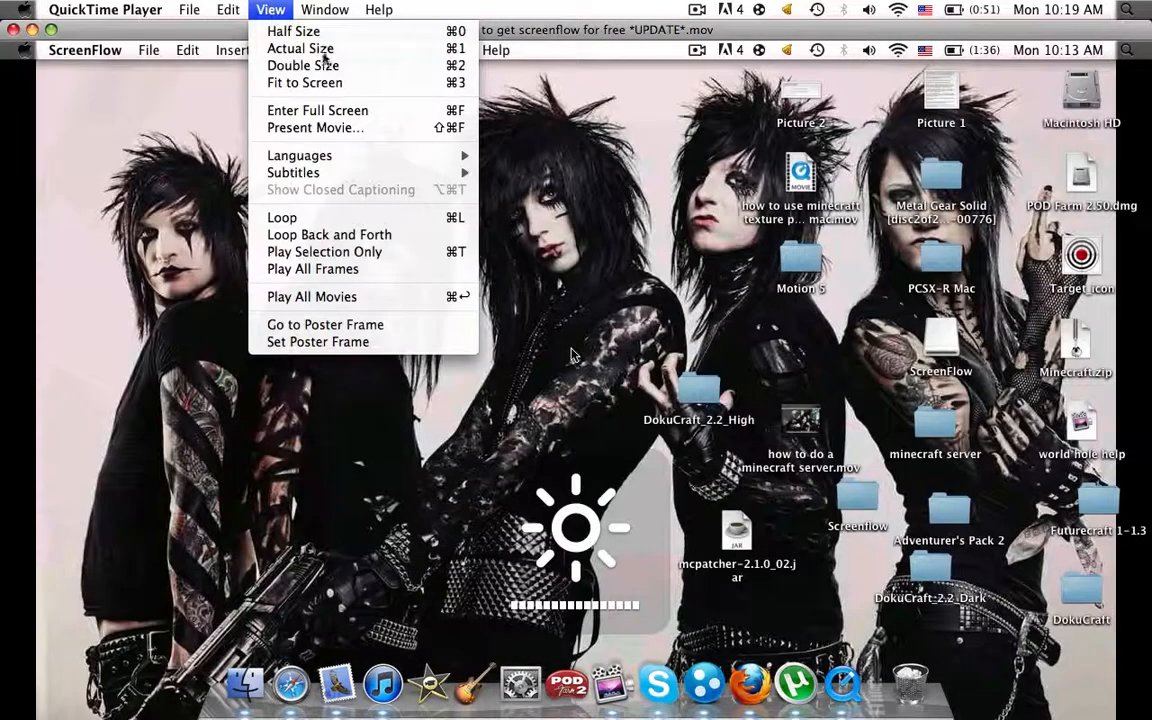
{"action": "mouse_move", "coordinate": [316, 110]}
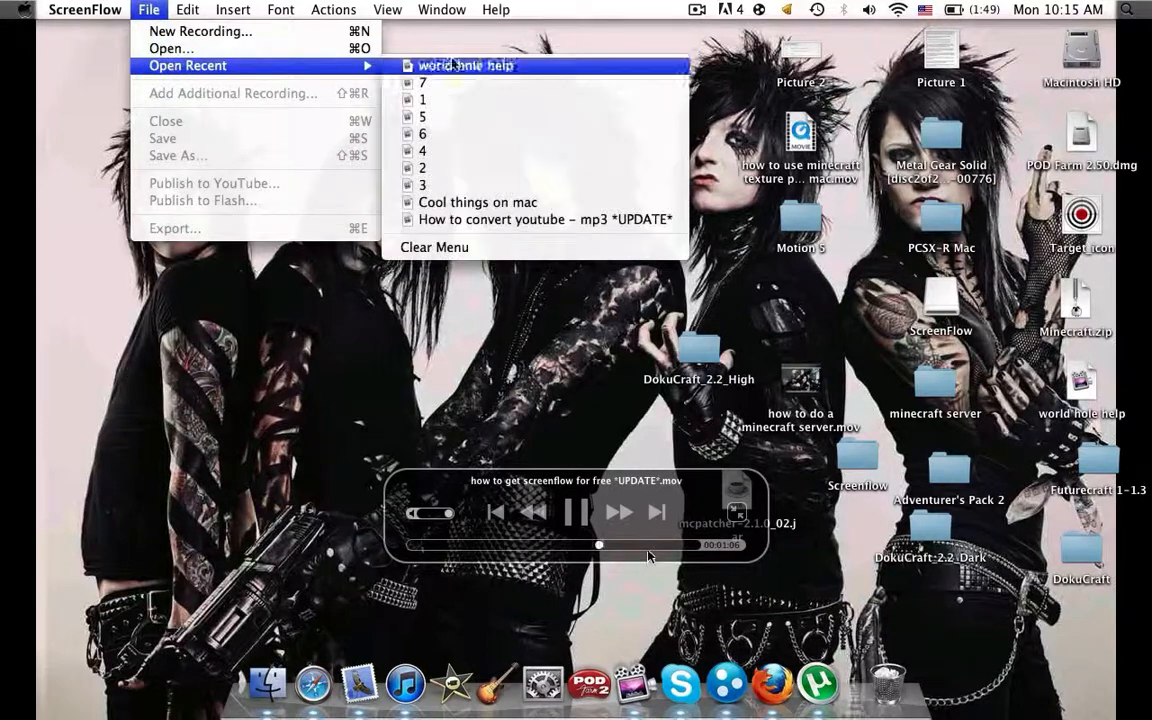
{"action": "left_click", "coordinate": [468, 64]}
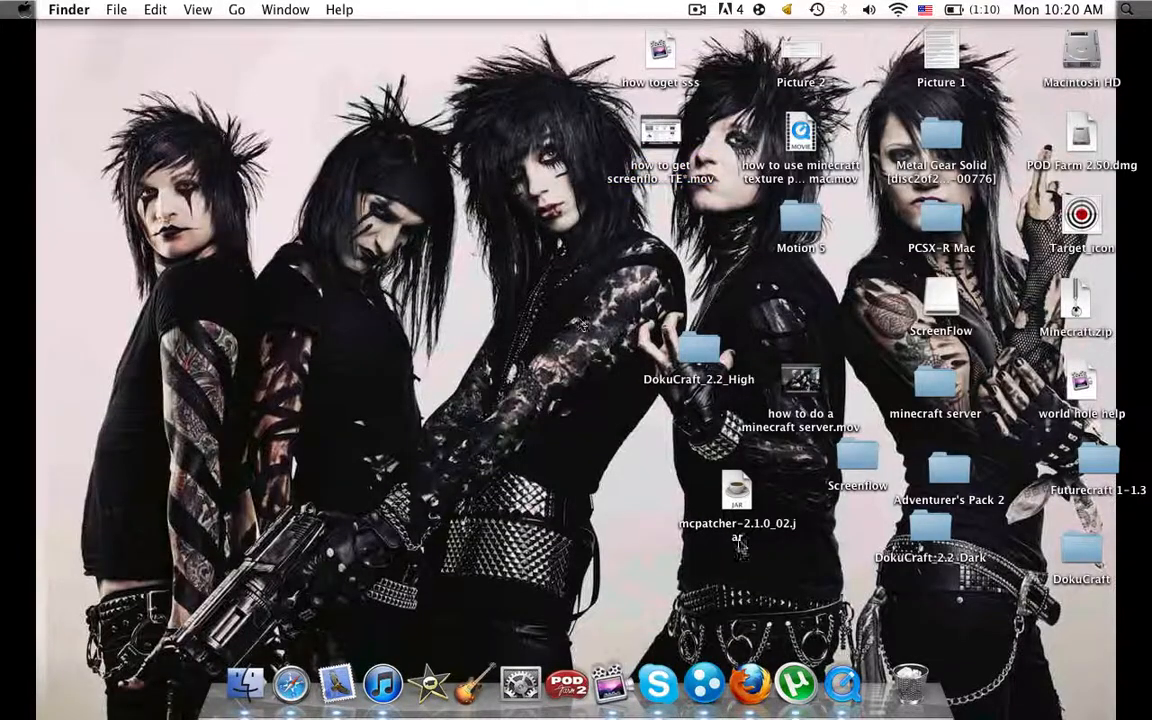
{"action": "left_click", "coordinate": [696, 8]}
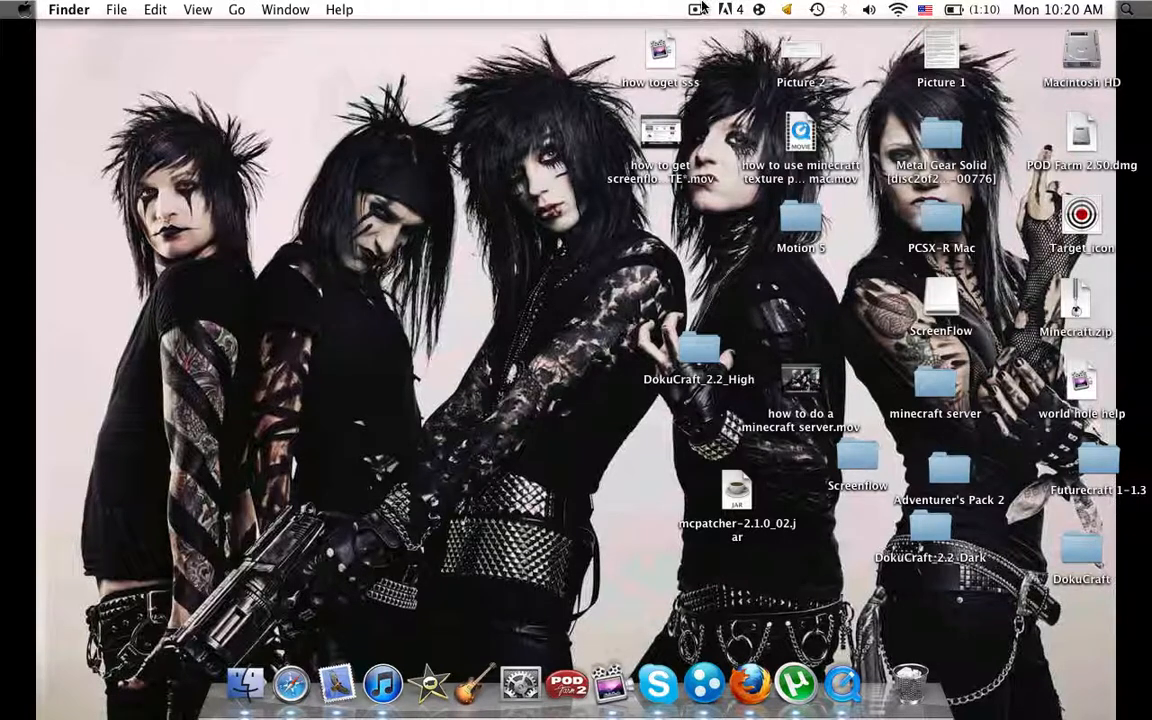
{"action": "left_click", "coordinate": [698, 8]}
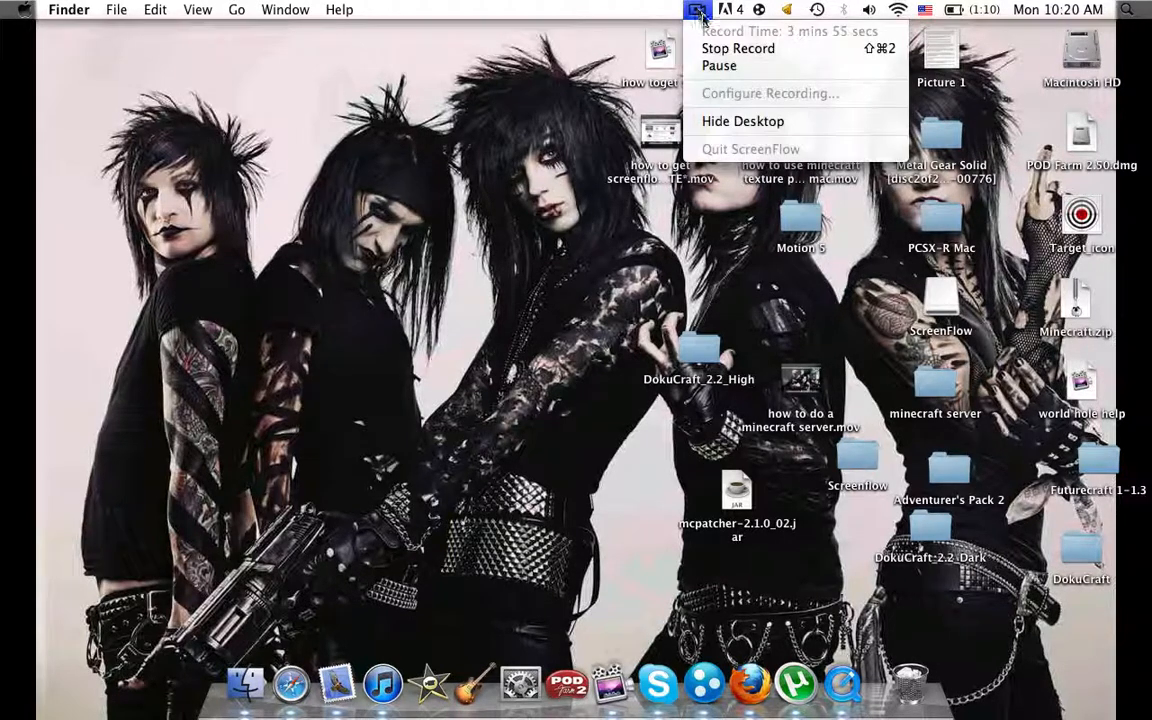